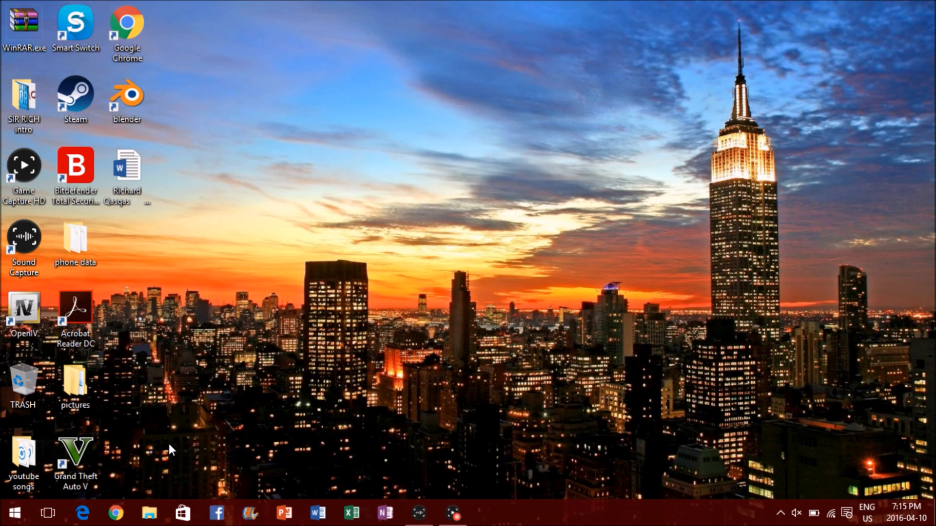
{"action": "mouse_move", "coordinate": [140, 497]}
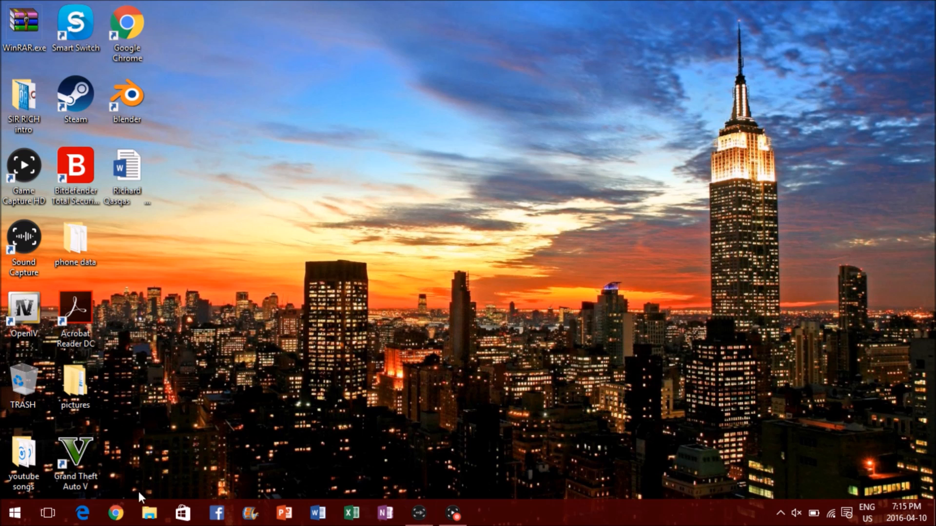
{"action": "mouse_move", "coordinate": [114, 513]}
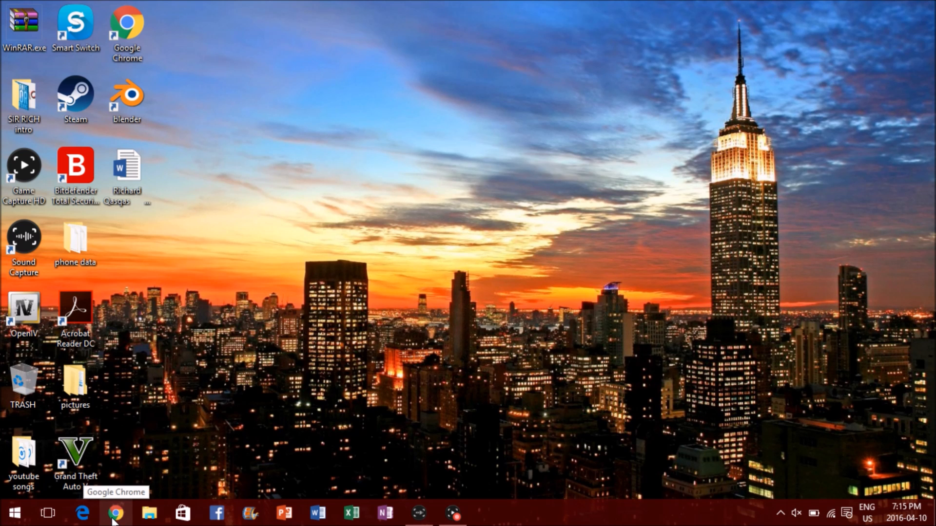
Search Chrome for 'script Hook V', download ScriptHookV_1.0.678.1.zip from dev-c.com and open it.
{"action": "left_click", "coordinate": [115, 513]}
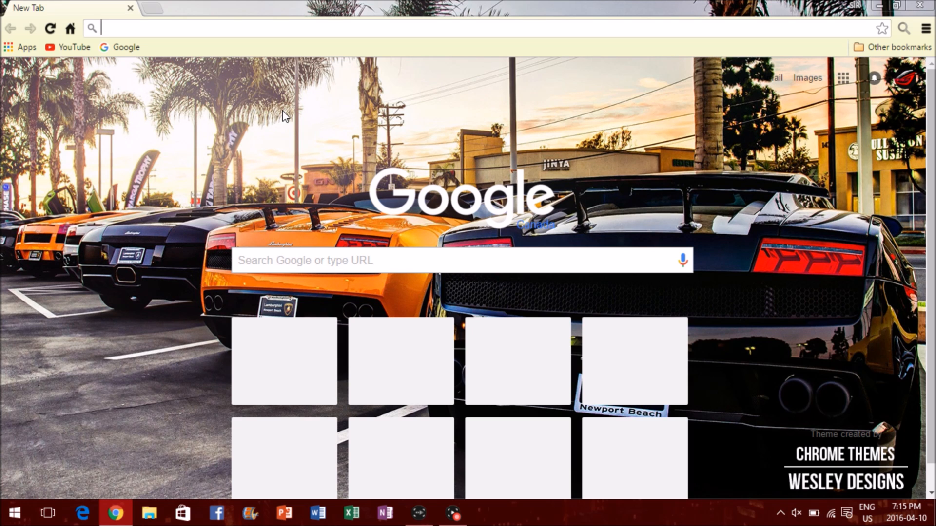
{"action": "type", "text": "script Hook V"}
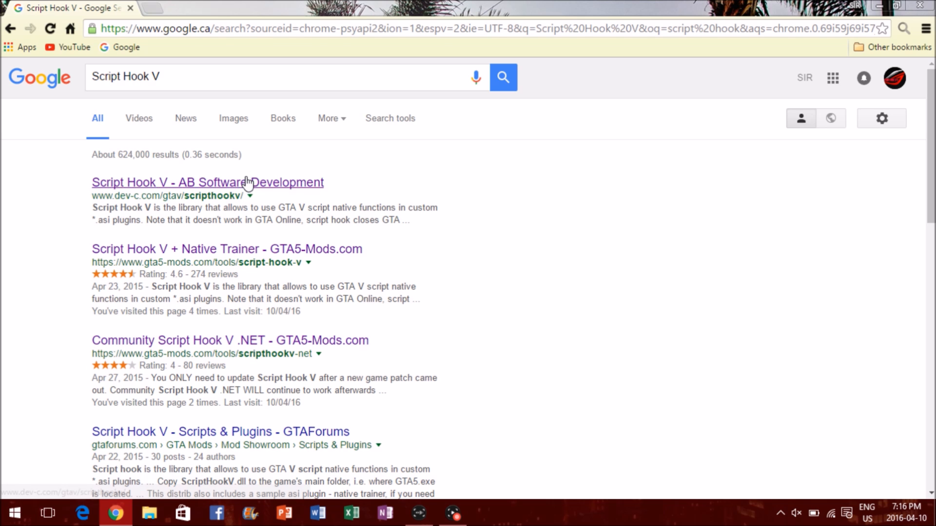
{"action": "left_click", "coordinate": [206, 183]}
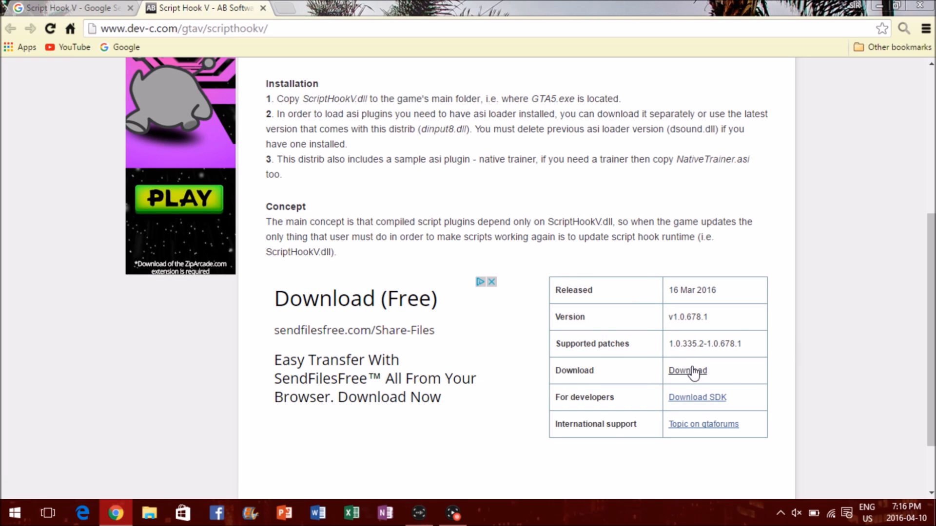
{"action": "left_click", "coordinate": [687, 371]}
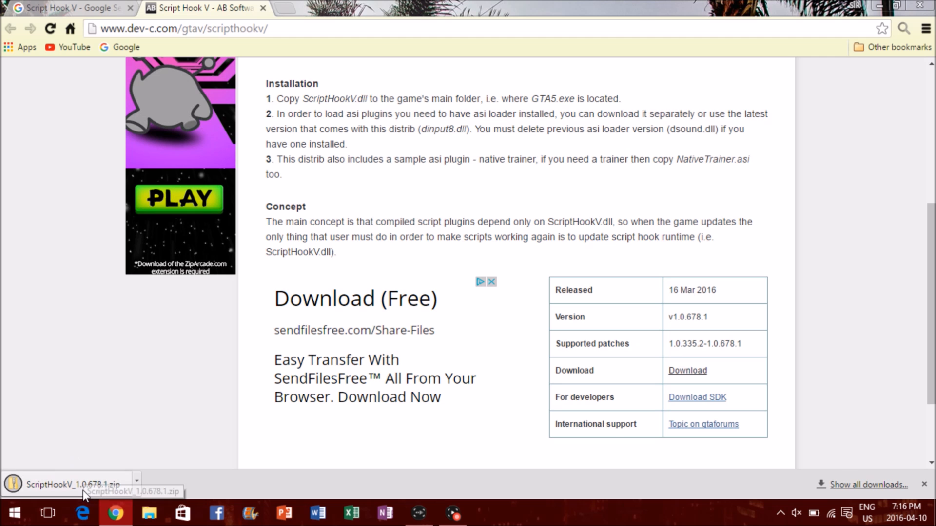
{"action": "left_click", "coordinate": [73, 484]}
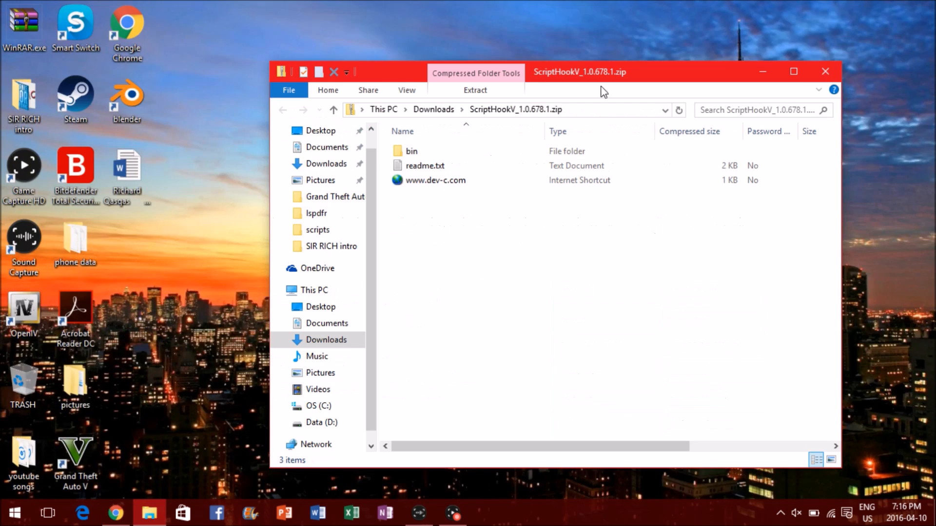
Enter the zip's bin folder holding dinput8.dll, NativeTrainer.asi and ScriptHookV.dll.
{"action": "left_click", "coordinate": [411, 150]}
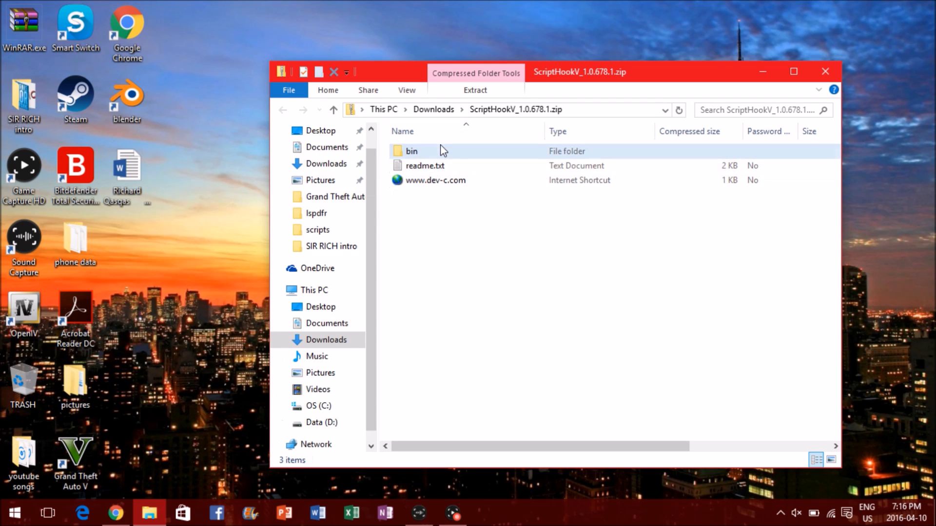
{"action": "double_click", "coordinate": [411, 152]}
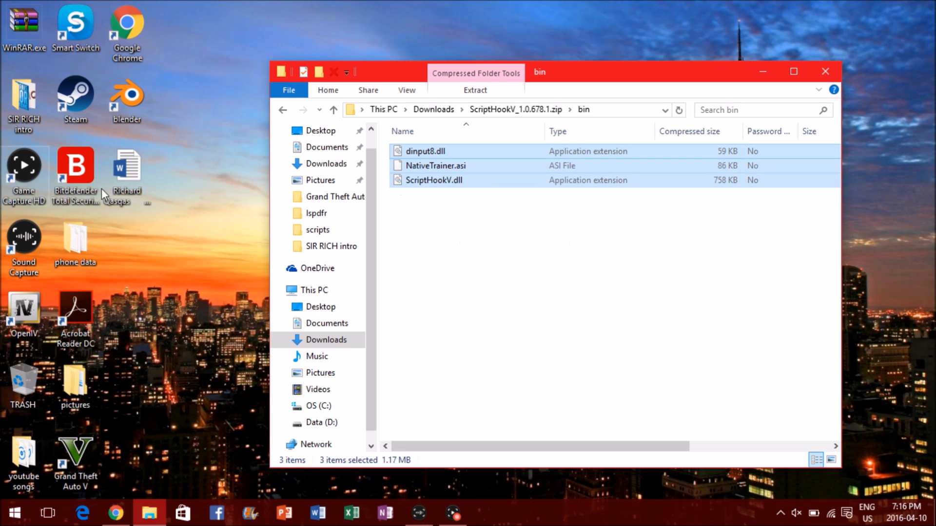
{"action": "mouse_move", "coordinate": [75, 97]}
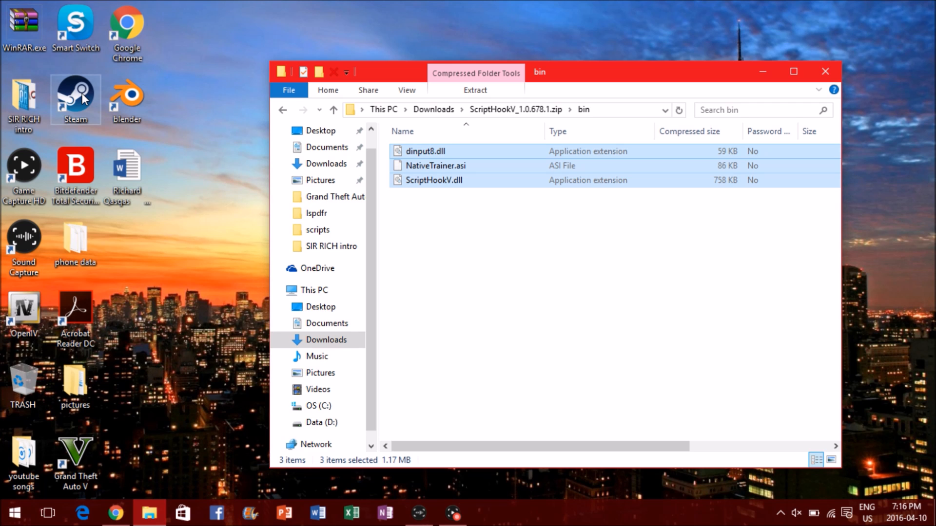
{"action": "mouse_move", "coordinate": [98, 96]}
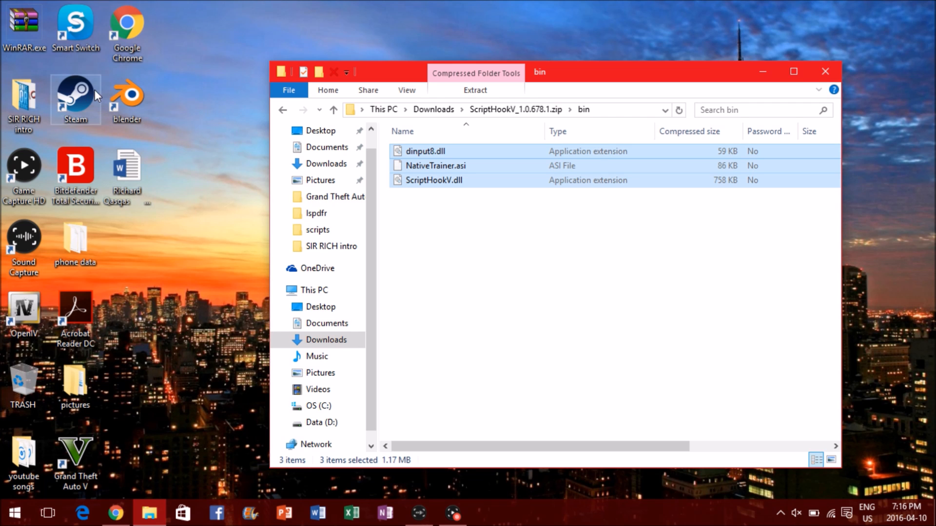
{"action": "right_click", "coordinate": [75, 95]}
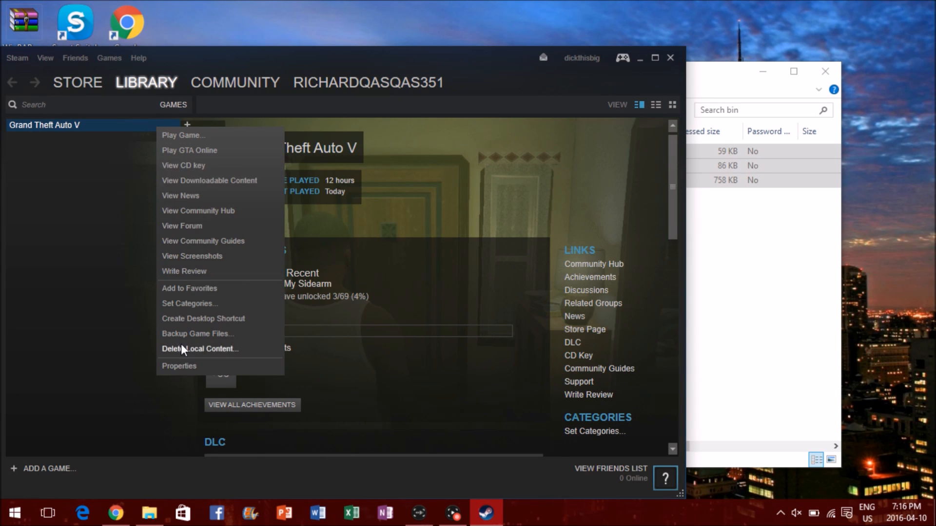
{"action": "left_click", "coordinate": [179, 365]}
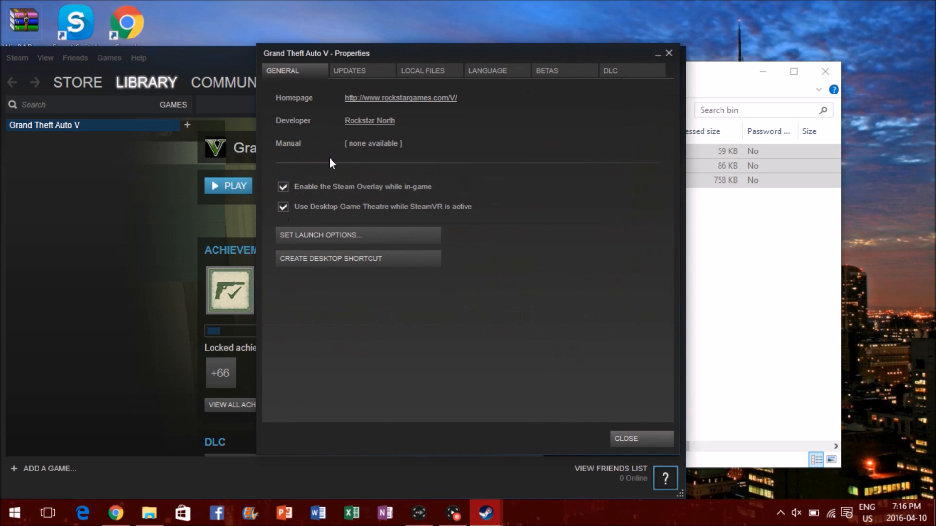
{"action": "left_click", "coordinate": [421, 70]}
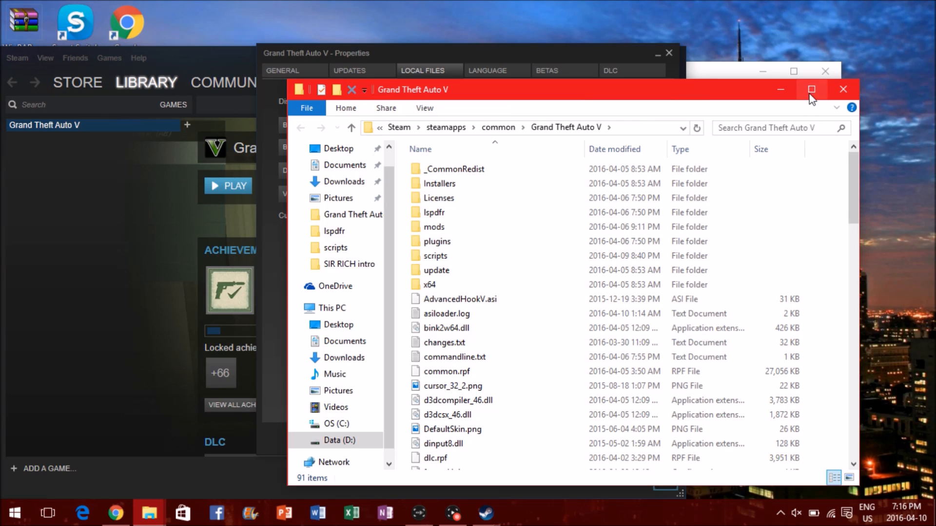
{"action": "left_click", "coordinate": [812, 89]}
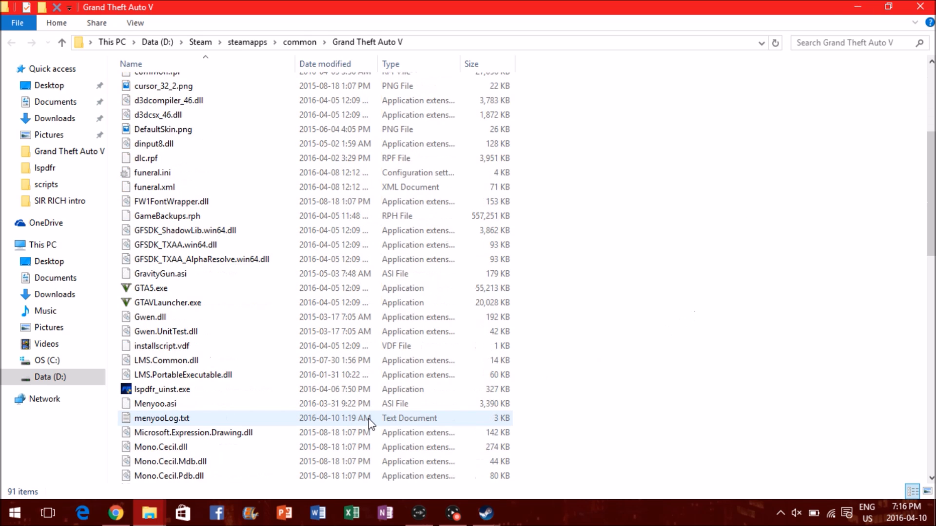
{"action": "scroll", "scroll_direction": "down", "scroll_amount": 3}
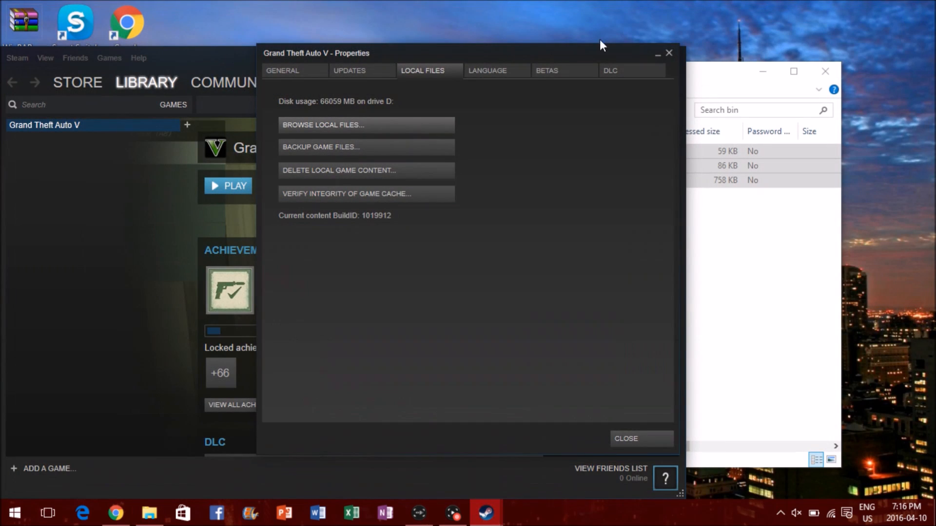
{"action": "left_click", "coordinate": [625, 438]}
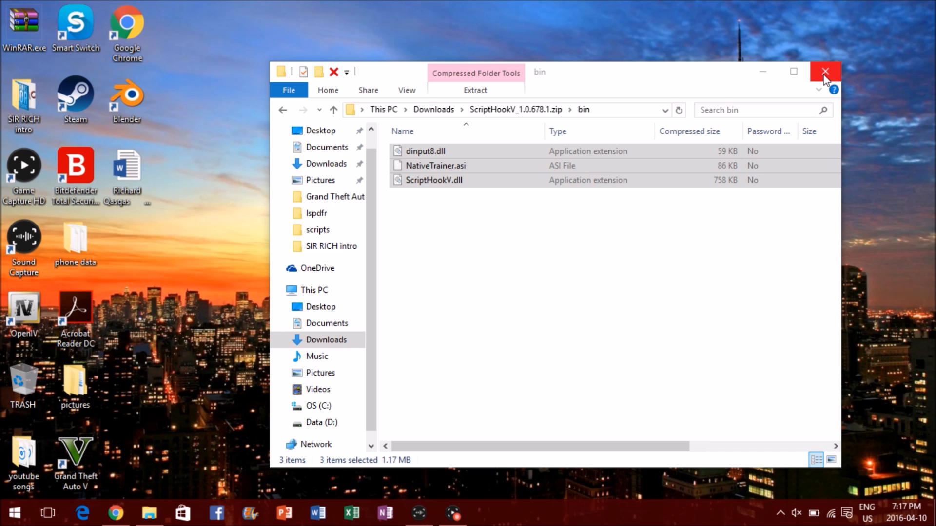
{"action": "mouse_move", "coordinate": [826, 78]}
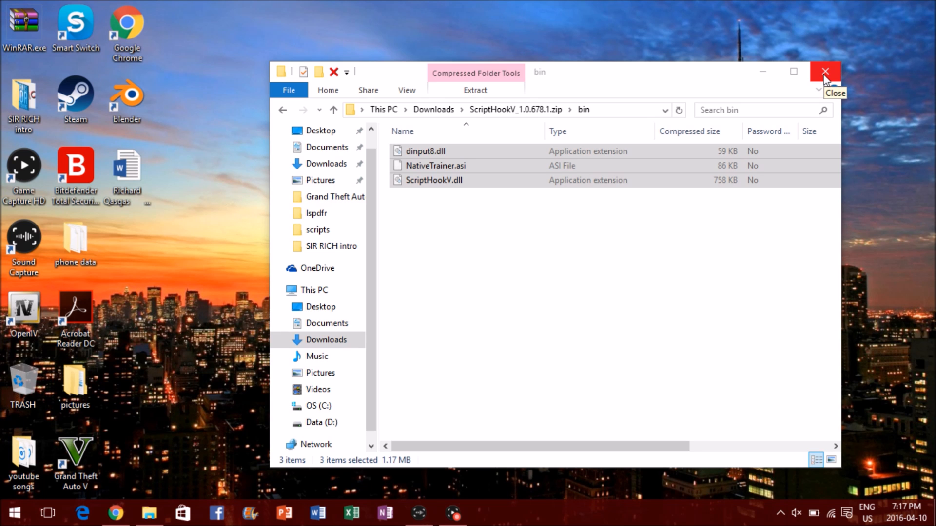
Close the bin folder and reach the GTA 5 mods site via a new Google search for 'gta'.
{"action": "left_click", "coordinate": [825, 71]}
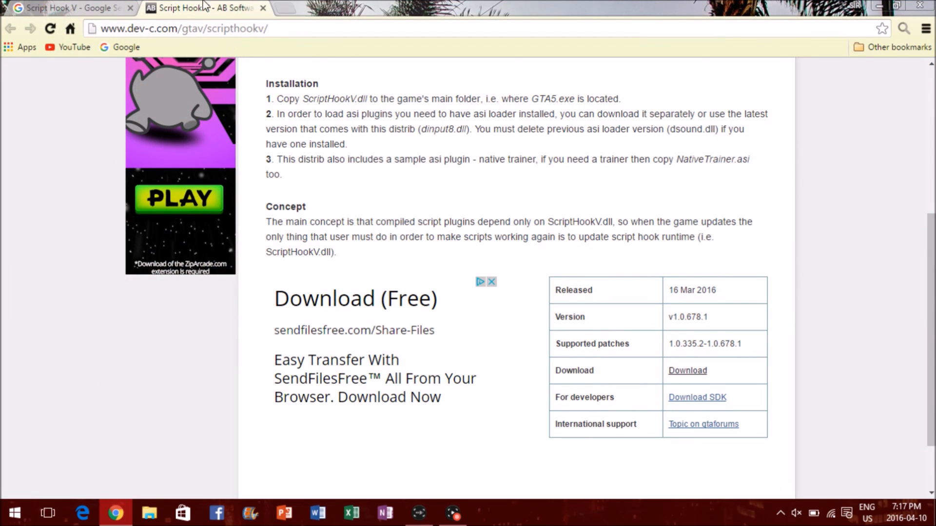
{"action": "left_click", "coordinate": [65, 8]}
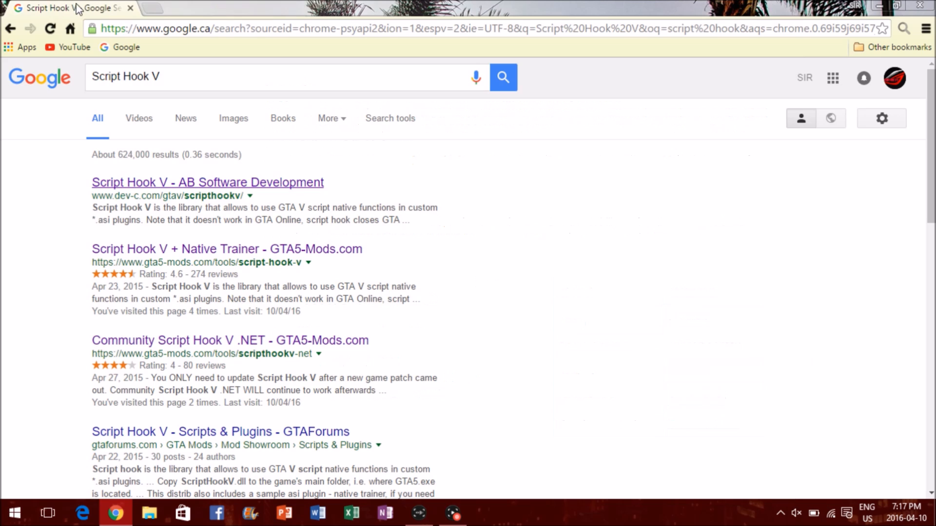
{"action": "left_click", "coordinate": [233, 76]}
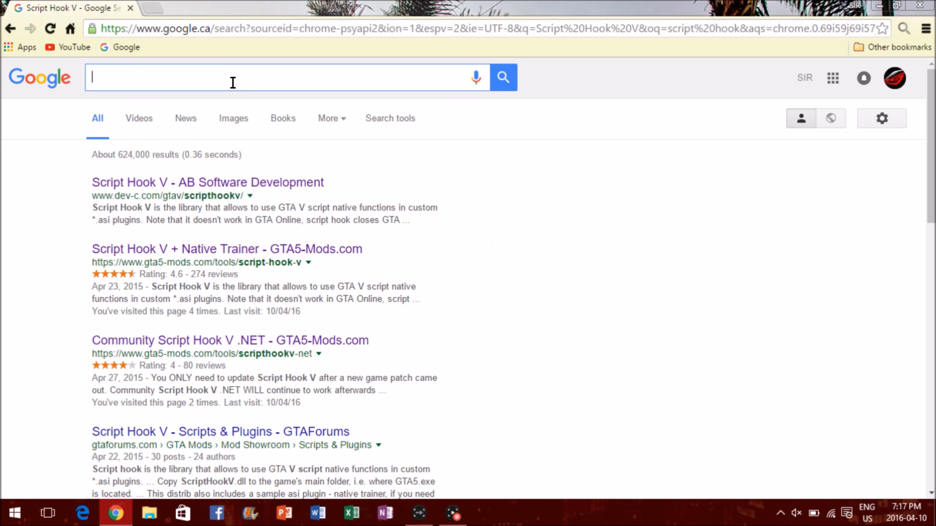
{"action": "type", "text": "gta"}
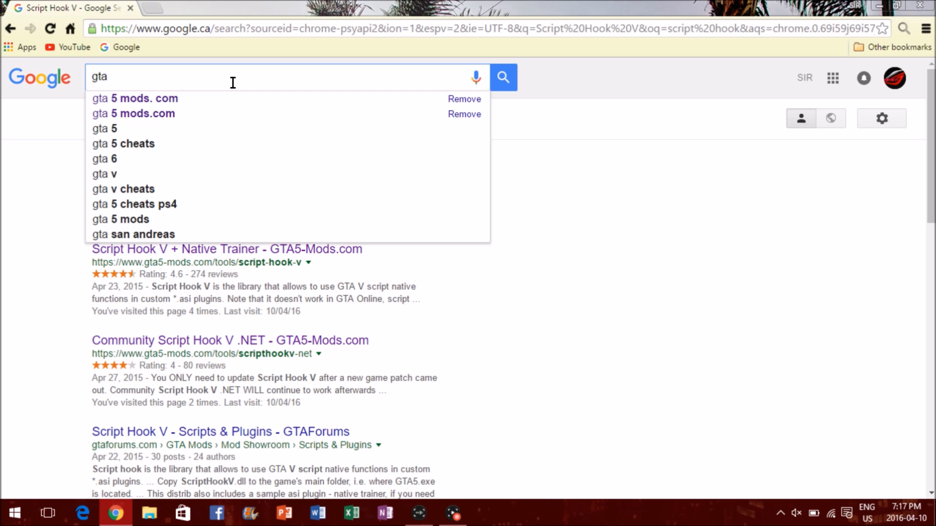
{"action": "left_click", "coordinate": [135, 98]}
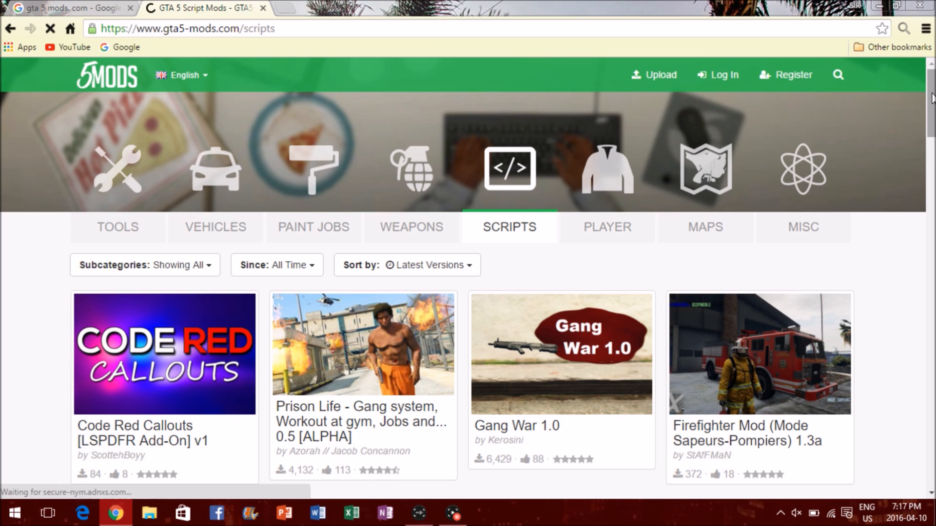
Search the mod site for the Gravity Gun and start downloading its archive.
{"action": "left_click", "coordinate": [838, 76]}
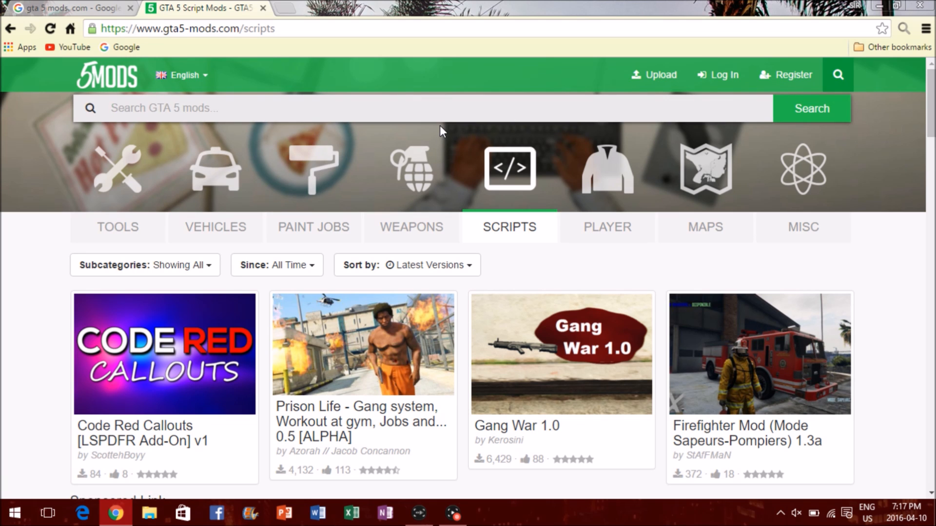
{"action": "type", "text": "grativt"}
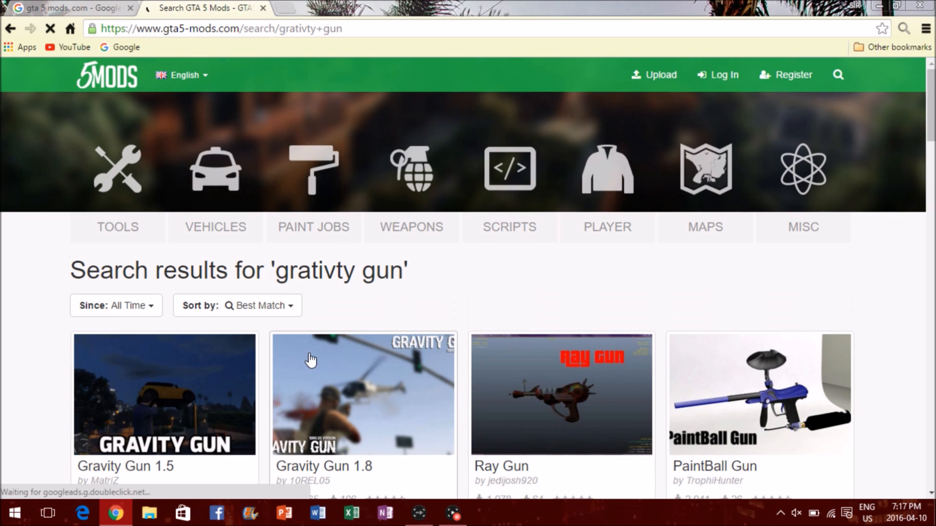
{"action": "scroll", "scroll_direction": "down", "scroll_amount": 3}
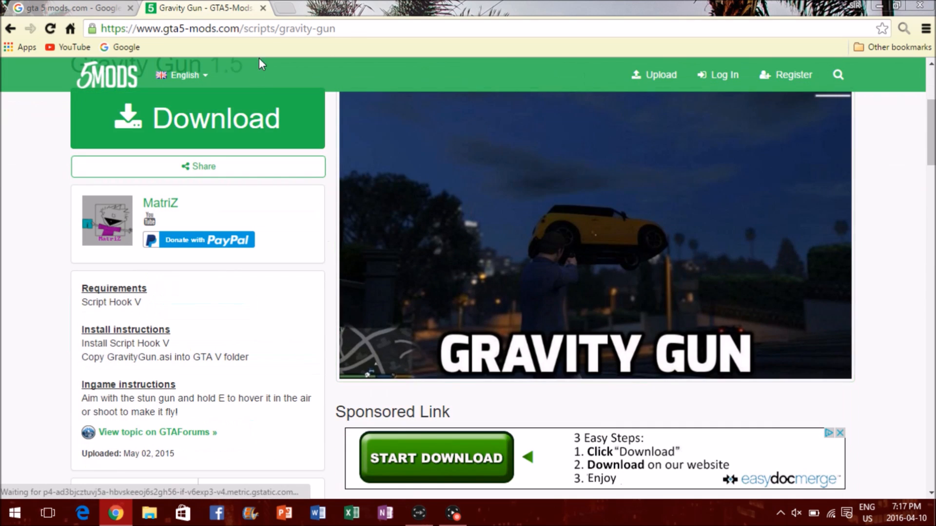
{"action": "left_click", "coordinate": [198, 118]}
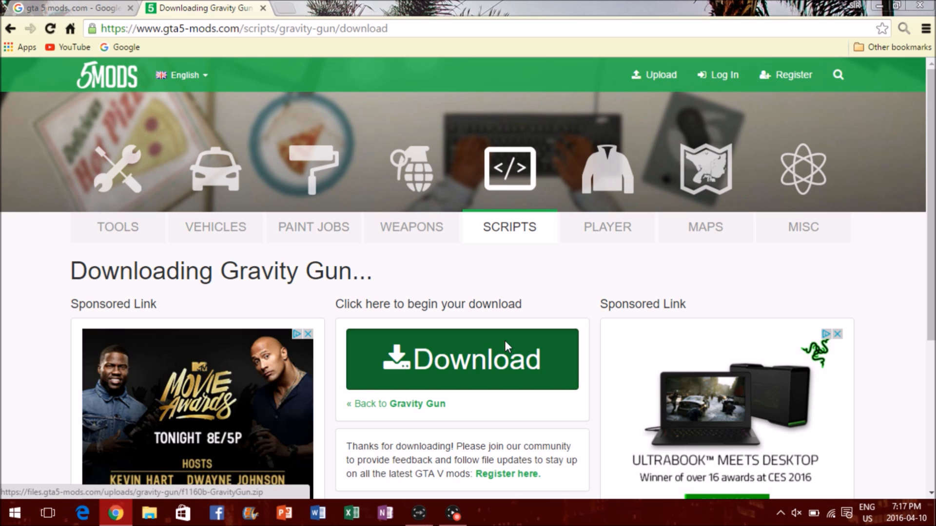
{"action": "left_click", "coordinate": [461, 359]}
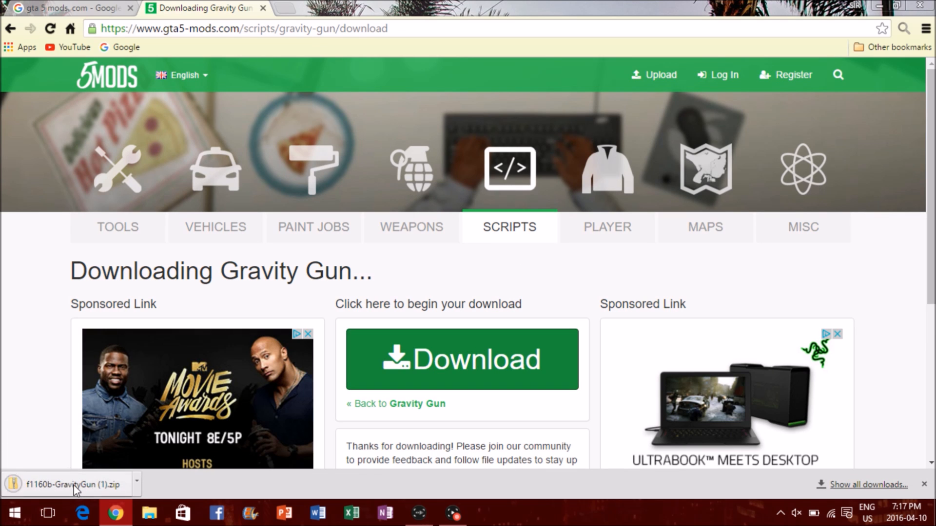
Read the Readme.txt inside the downloaded Gravity Gun zip, then close it.
{"action": "left_click", "coordinate": [65, 484]}
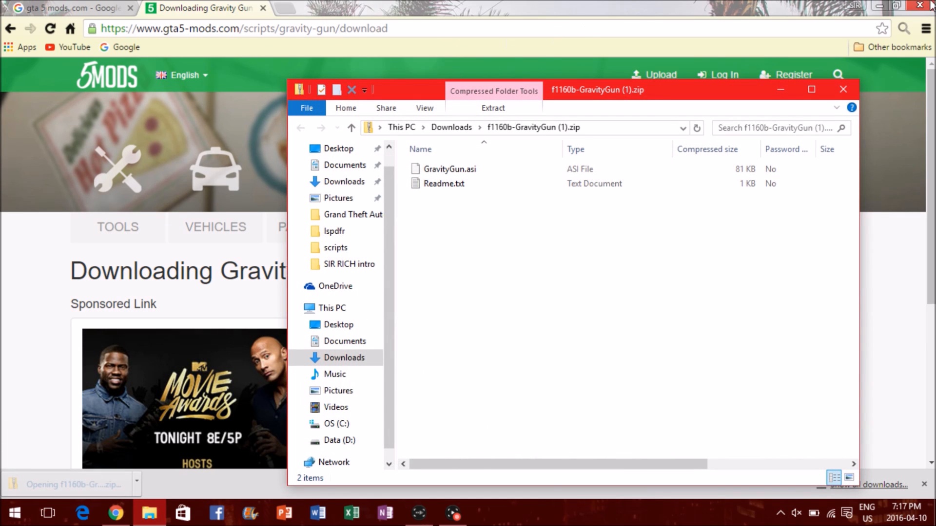
{"action": "left_click", "coordinate": [81, 512]}
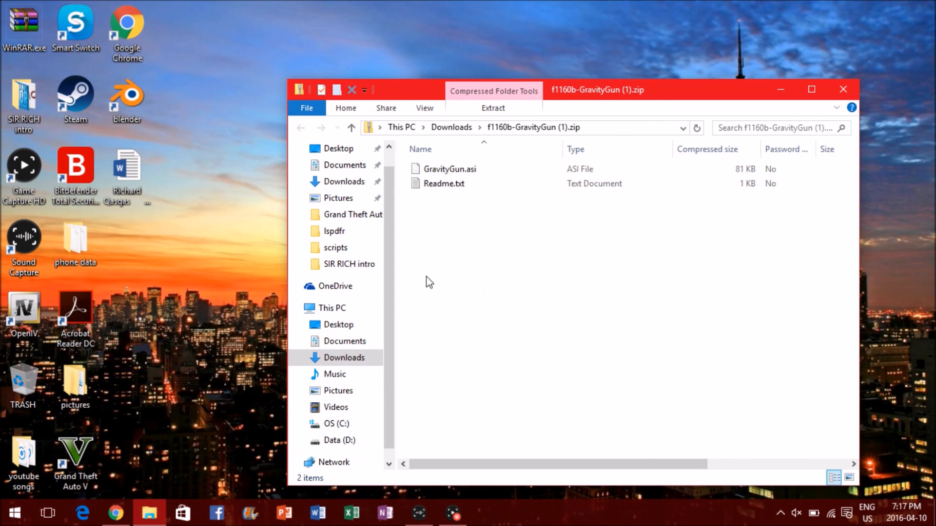
{"action": "left_click", "coordinate": [442, 183]}
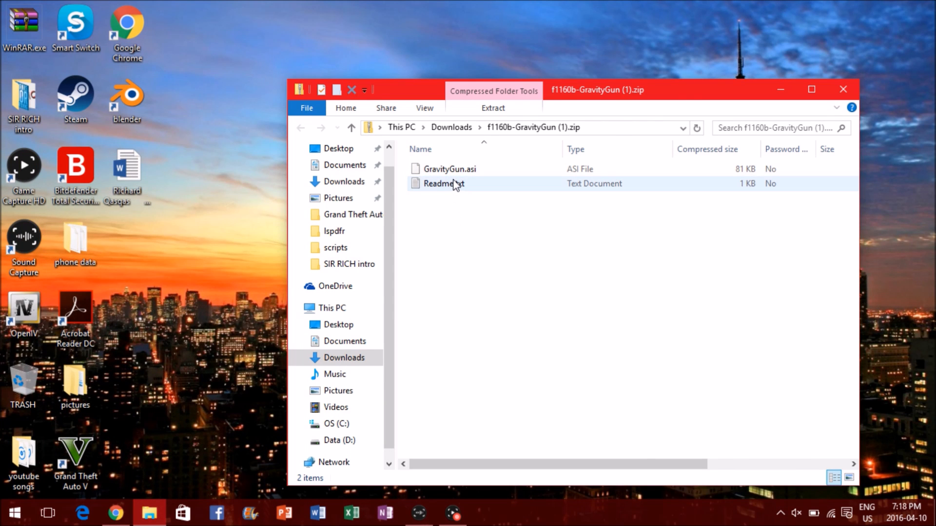
{"action": "double_click", "coordinate": [443, 184]}
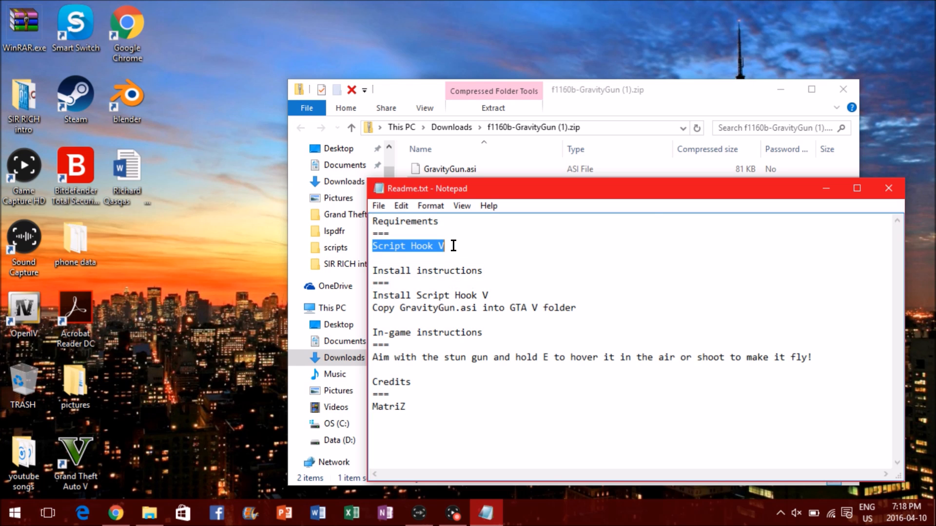
{"action": "mouse_move", "coordinate": [700, 223]}
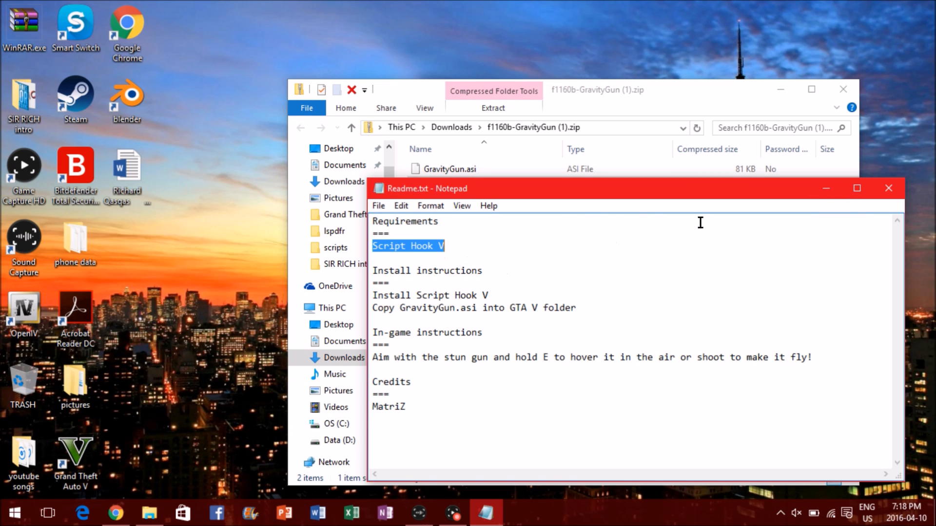
{"action": "left_click", "coordinate": [889, 188]}
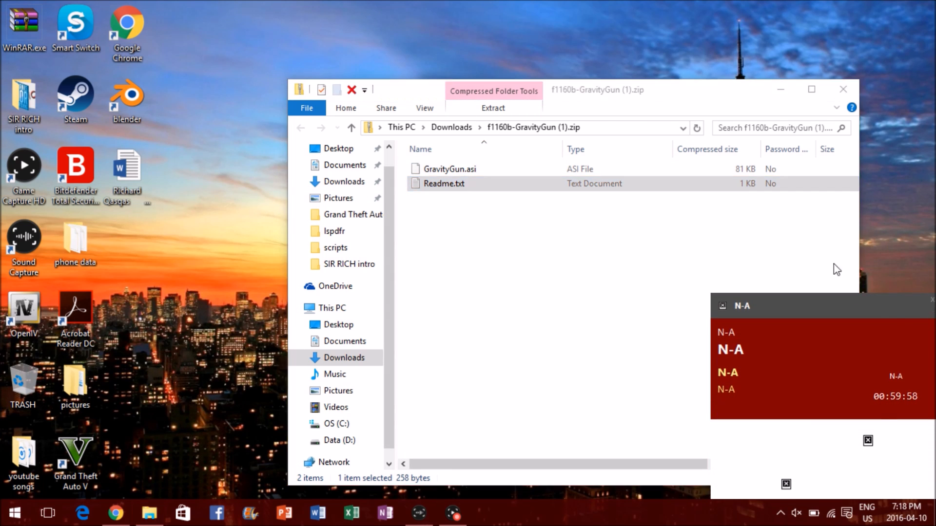
Copy the GravityGun.asi file from the archive.
{"action": "left_click", "coordinate": [448, 168]}
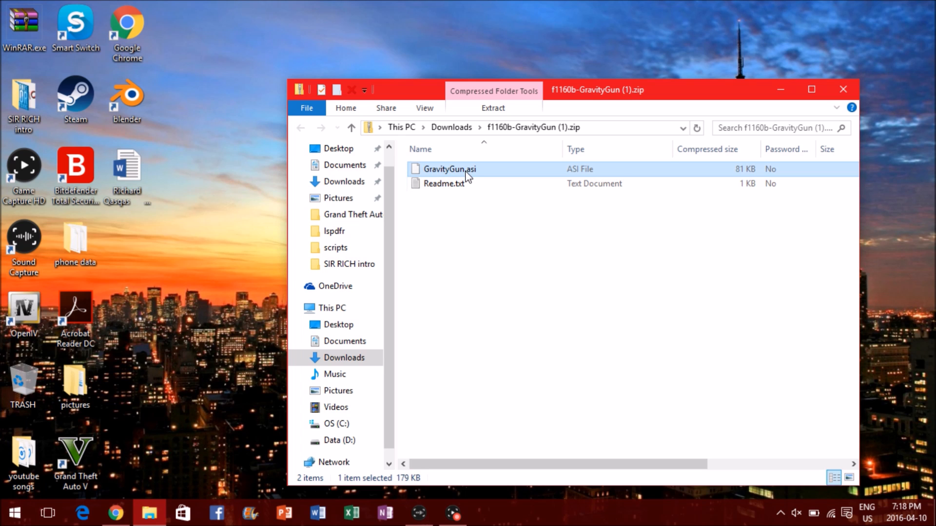
{"action": "right_click", "coordinate": [449, 169]}
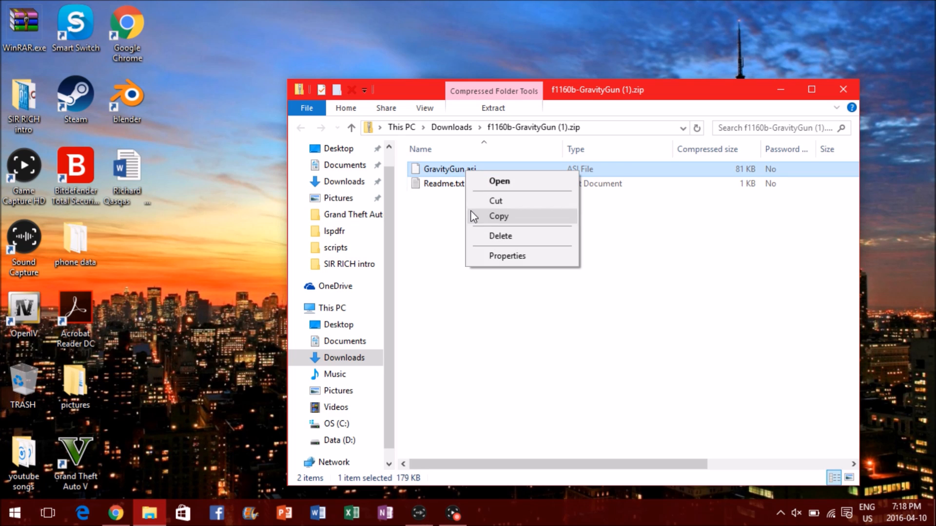
{"action": "right_click", "coordinate": [76, 96]}
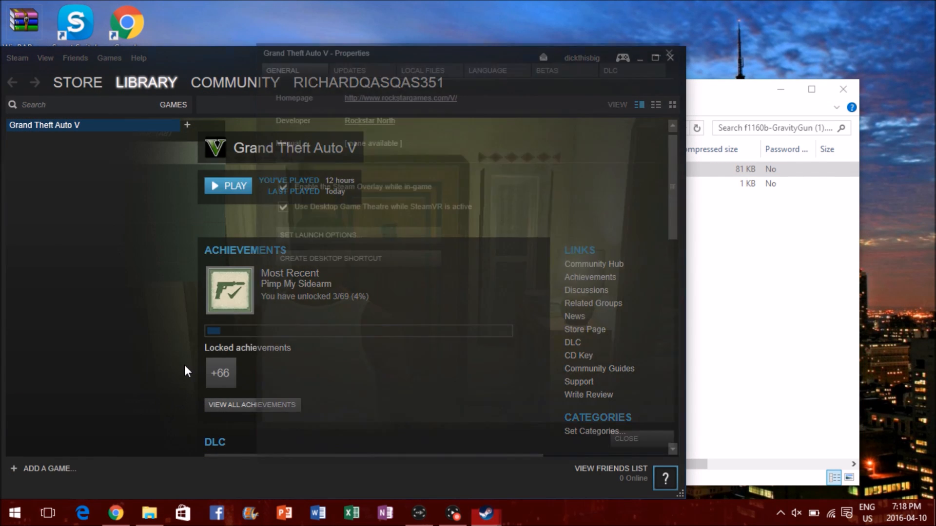
Browse Steam's local files to the GTA V install folder and place GravityGun.asi beside GTA5.exe.
{"action": "left_click", "coordinate": [422, 71]}
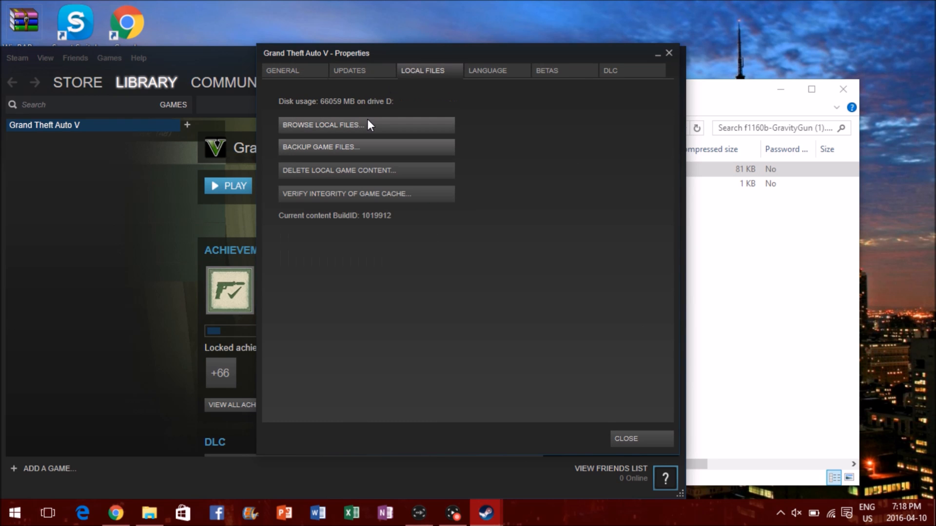
{"action": "left_click", "coordinate": [322, 124]}
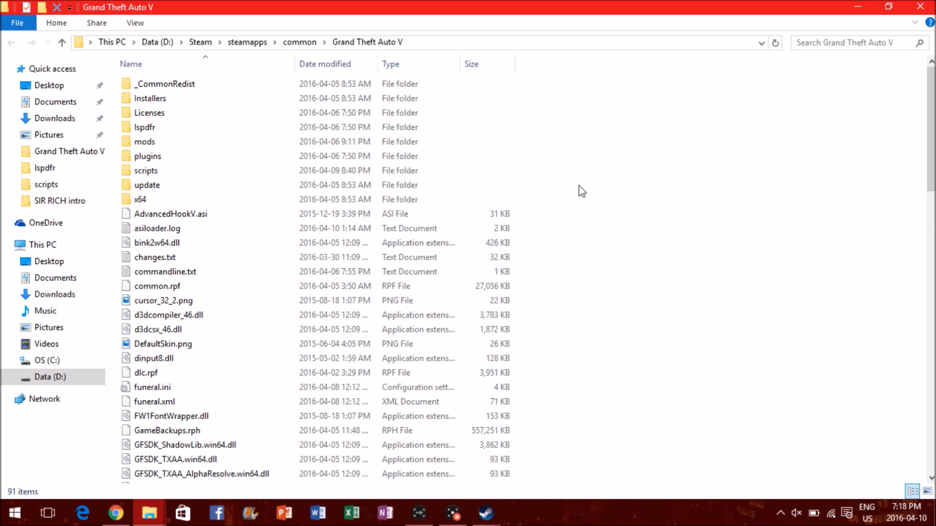
{"action": "scroll", "scroll_direction": "down", "scroll_amount": 3}
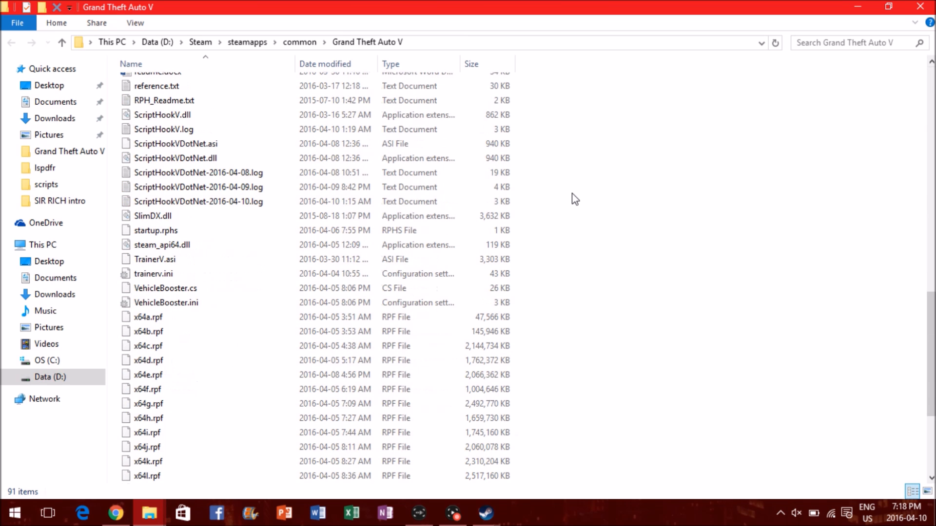
{"action": "scroll", "scroll_direction": "down", "scroll_amount": 3}
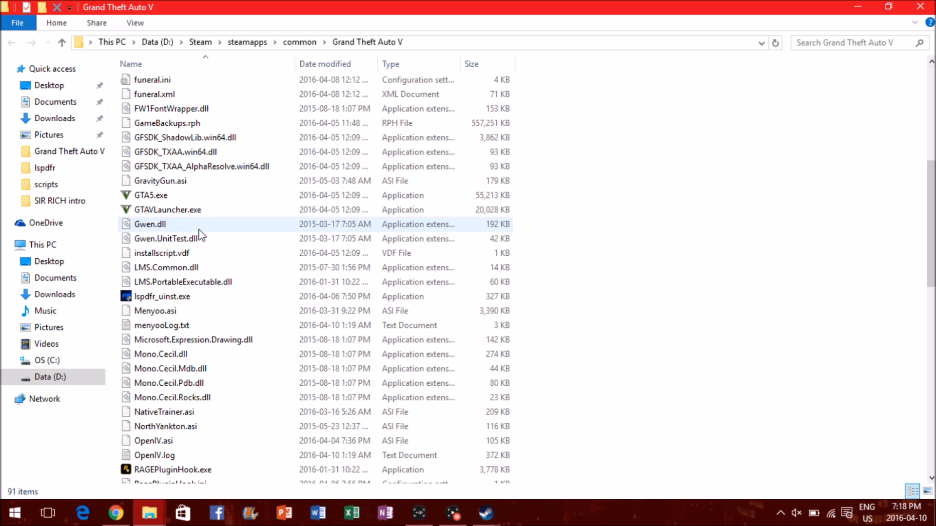
{"action": "left_click", "coordinate": [160, 181]}
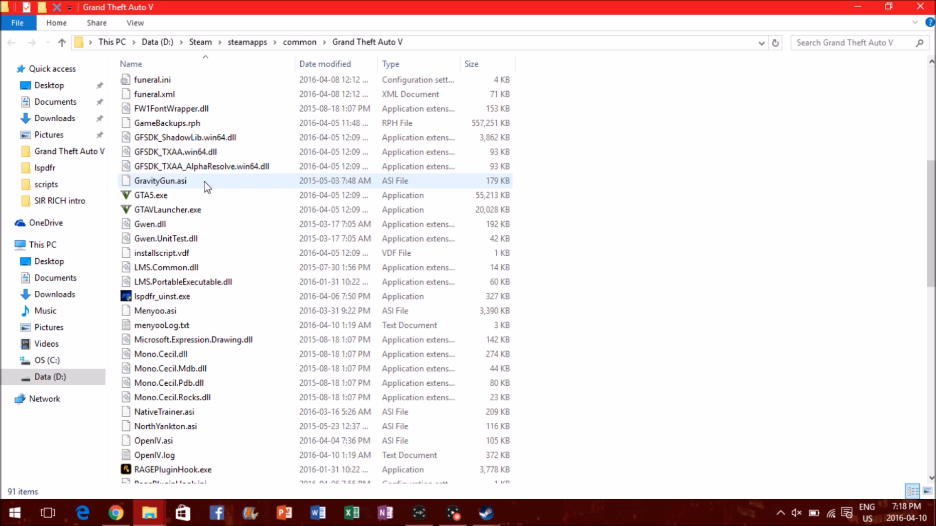
{"action": "mouse_move", "coordinate": [206, 185]}
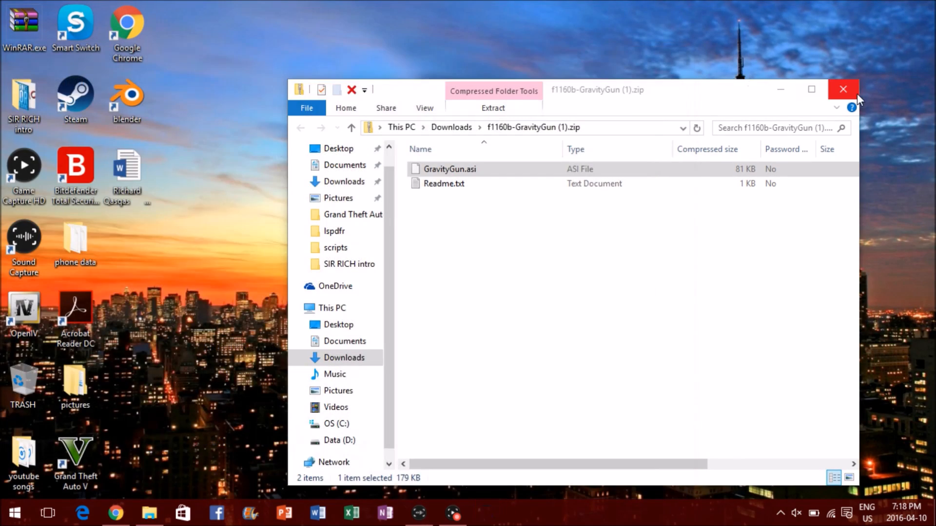
Close the zip window and launch Grand Theft Auto V from its desktop shortcut.
{"action": "left_click", "coordinate": [842, 90]}
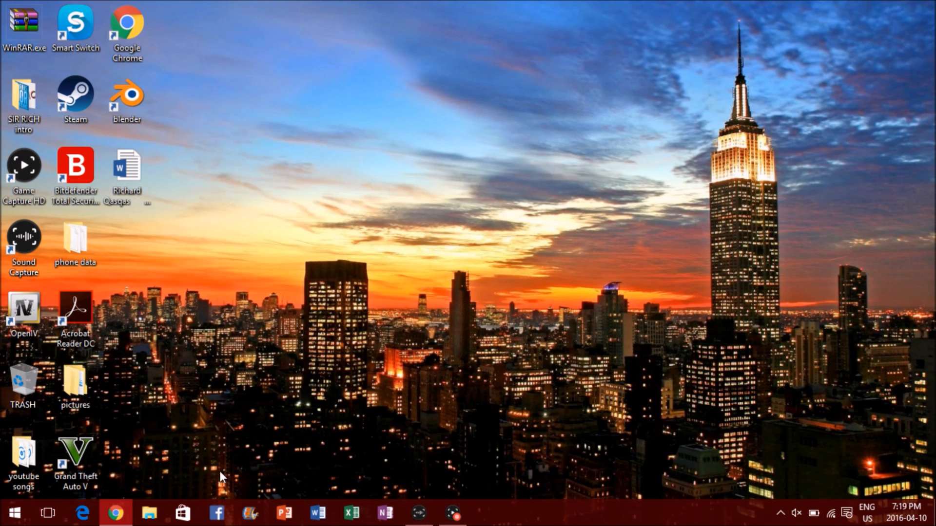
{"action": "left_click", "coordinate": [23, 310]}
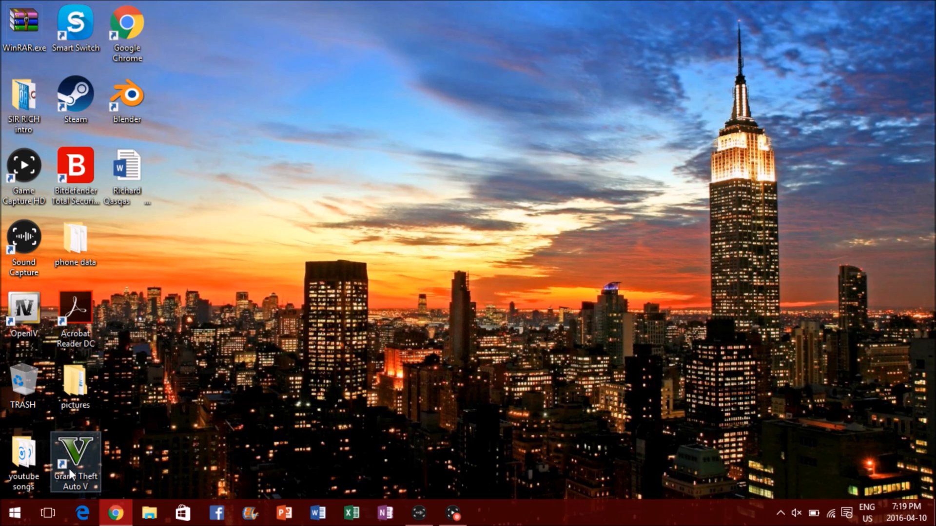
{"action": "double_click", "coordinate": [75, 461]}
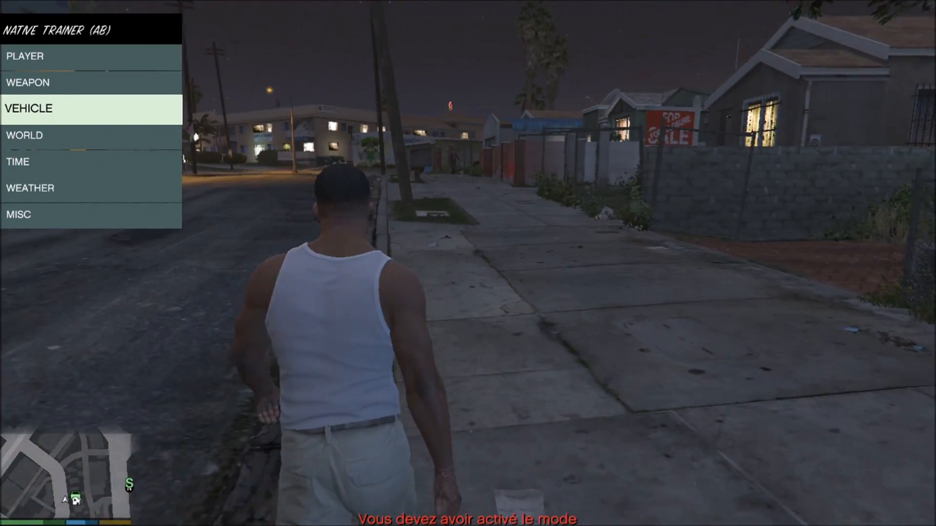
Navigate the Native Trainer menu to the Weapon Options submenu.
{"action": "key", "text": "up"}
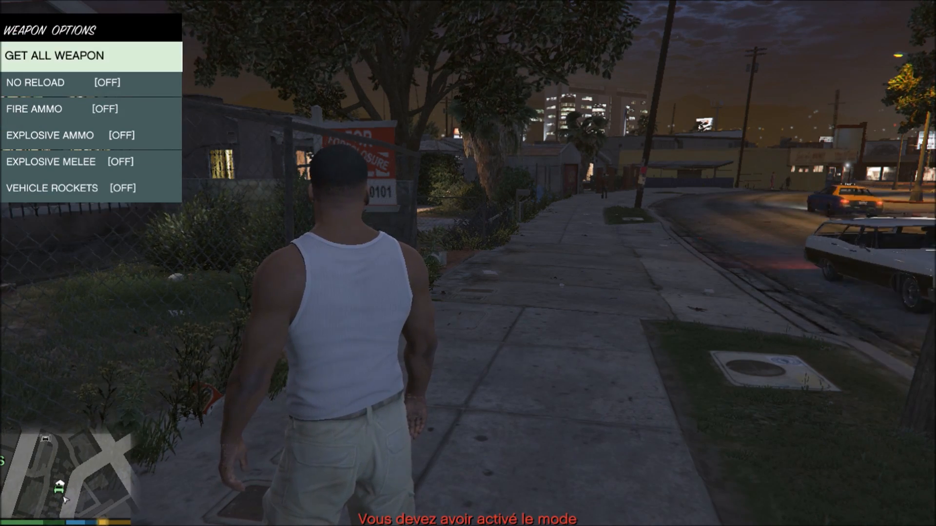
Use GET ALL WEAPON in the trainer, then equip the stun gun from the weapon wheel.
{"action": "left_click", "coordinate": [54, 56]}
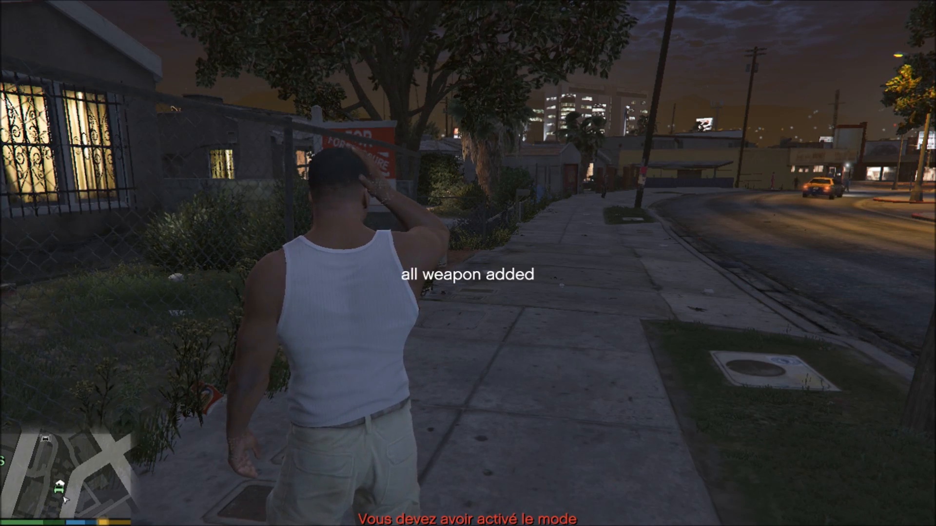
{"action": "key", "text": "tab"}
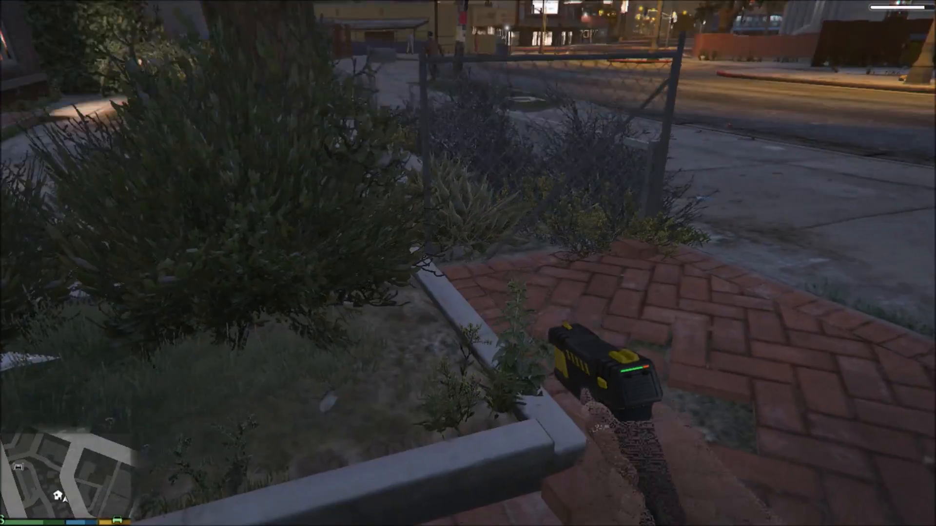
{"action": "mouse_move", "coordinate": [468, 263]}
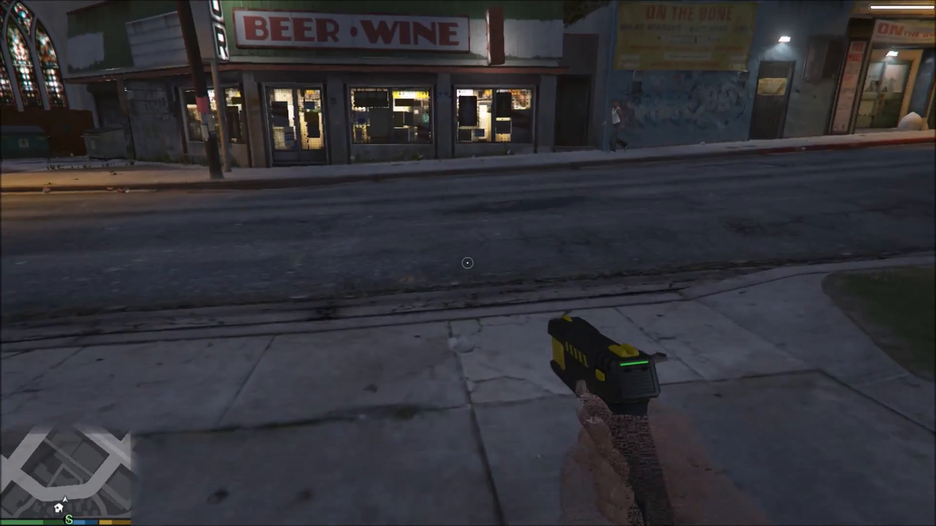